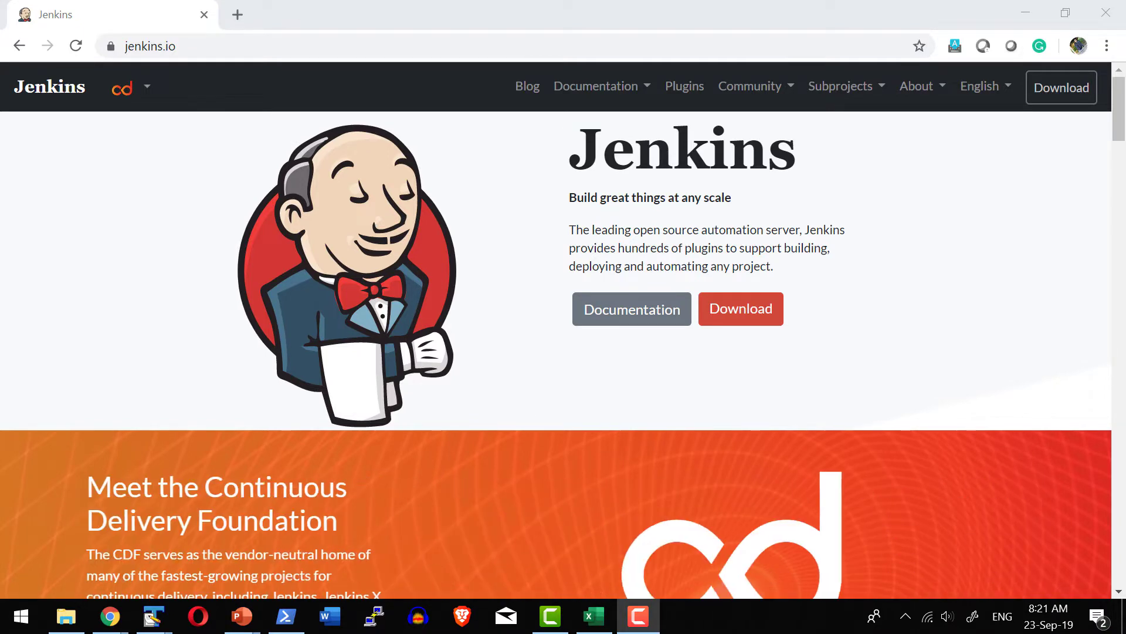
scroll("down", 3)
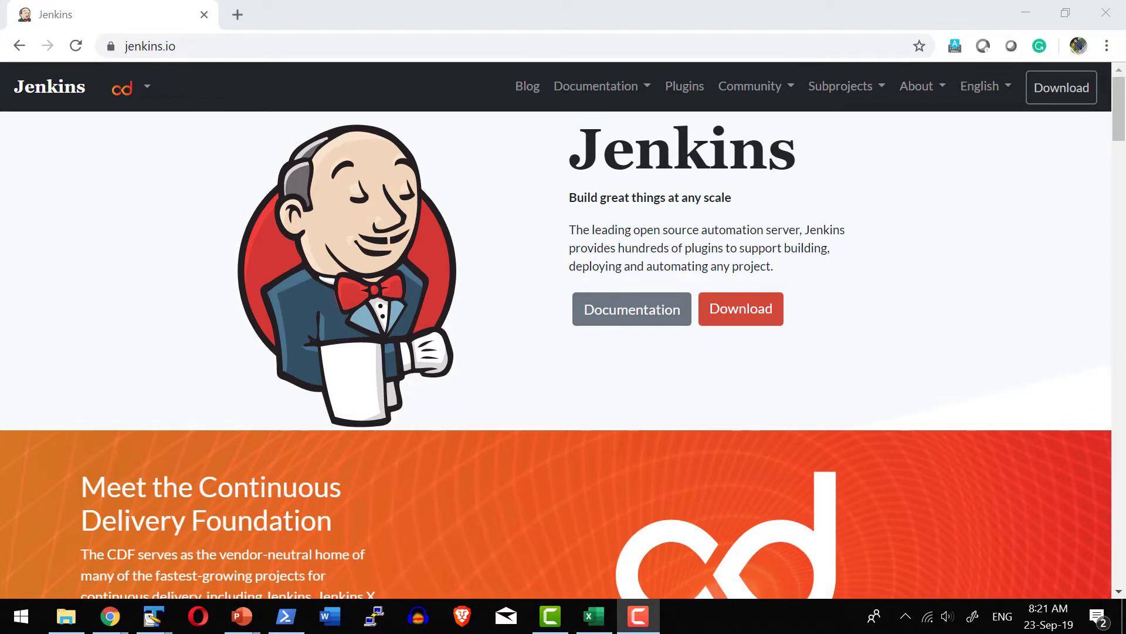